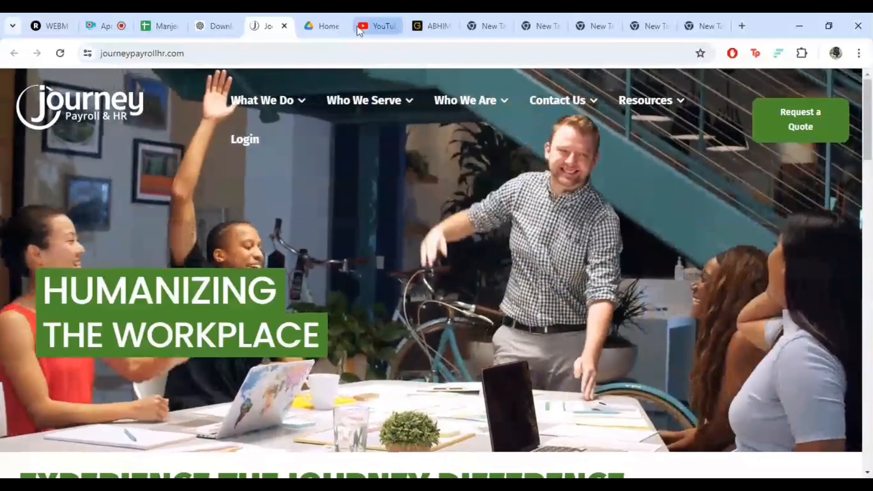
Navigate from Login to Online Payroll to reach the payroll login page's User Name field.
{"action": "left_click", "coordinate": [141, 53]}
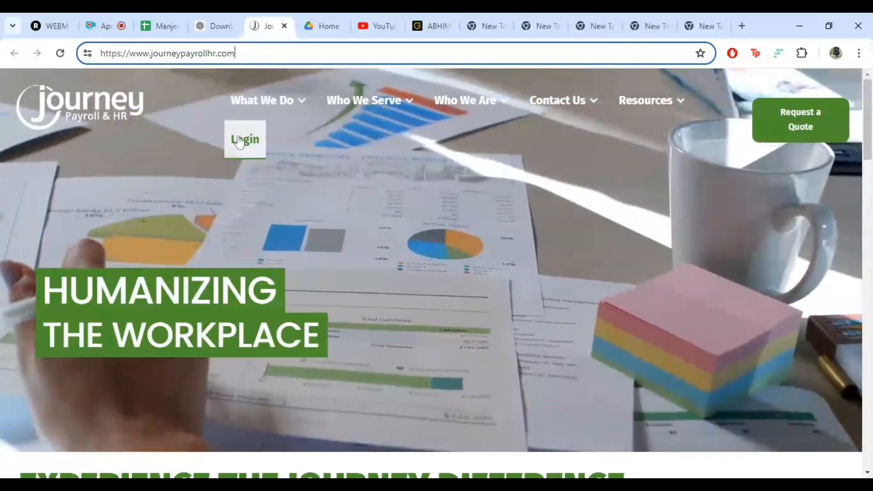
{"action": "left_click", "coordinate": [245, 139]}
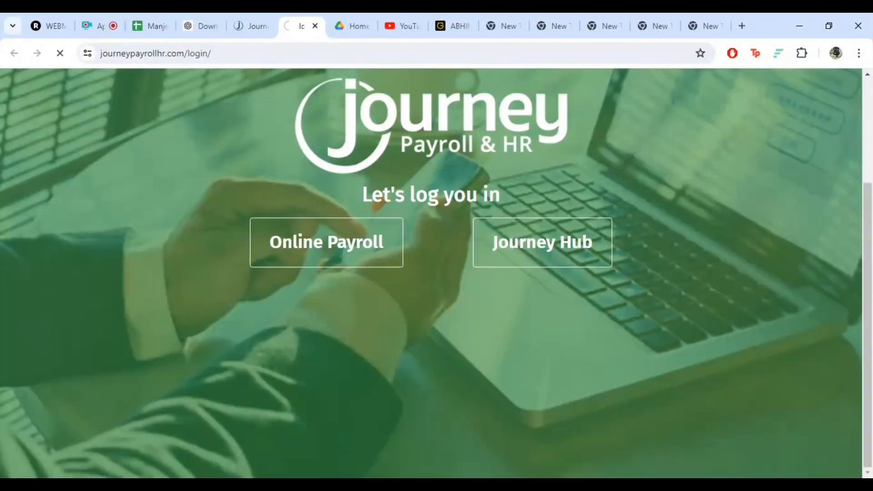
{"action": "left_click", "coordinate": [325, 252]}
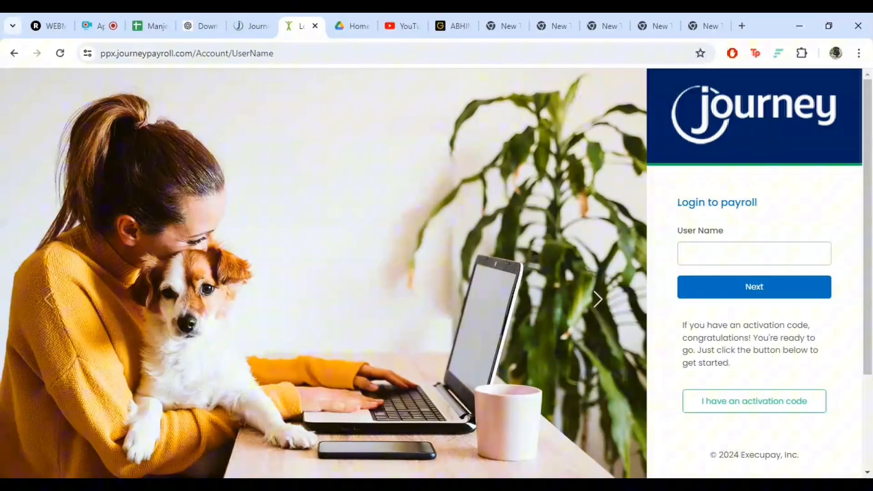
{"action": "left_click", "coordinate": [754, 253]}
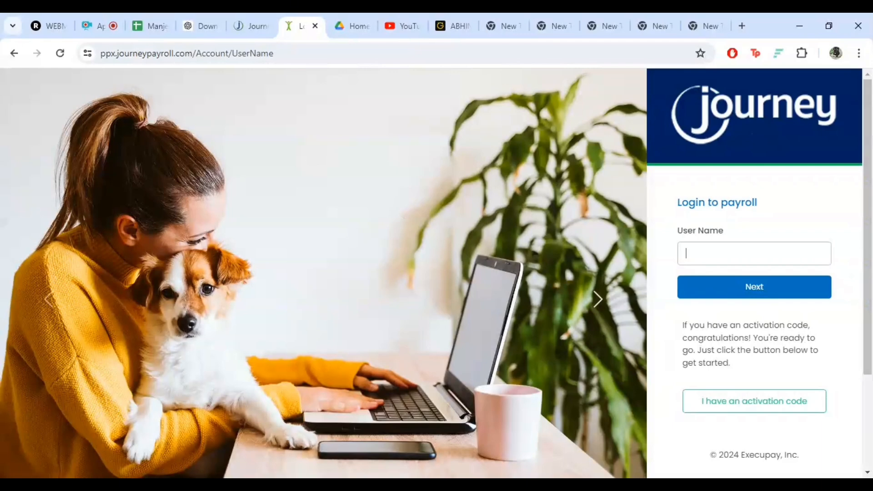
{"action": "mouse_move", "coordinate": [558, 276]}
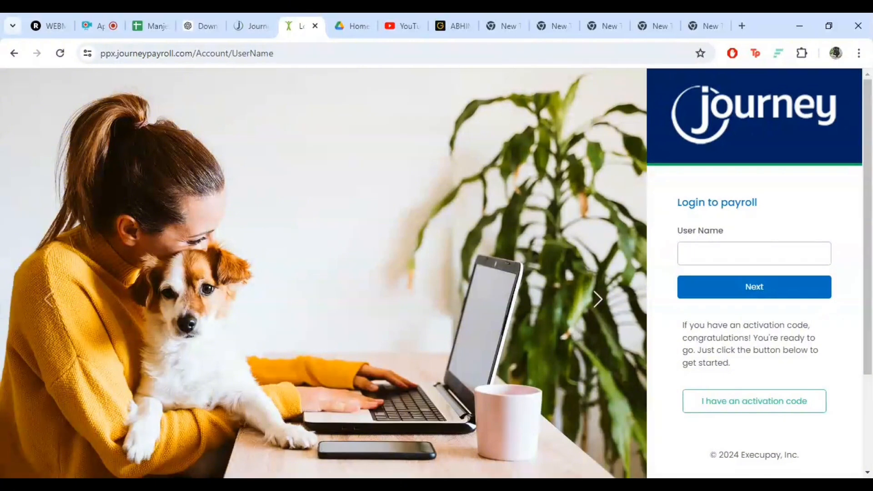
Focus the empty User Name field so it is ready for typing.
{"action": "left_click", "coordinate": [754, 253]}
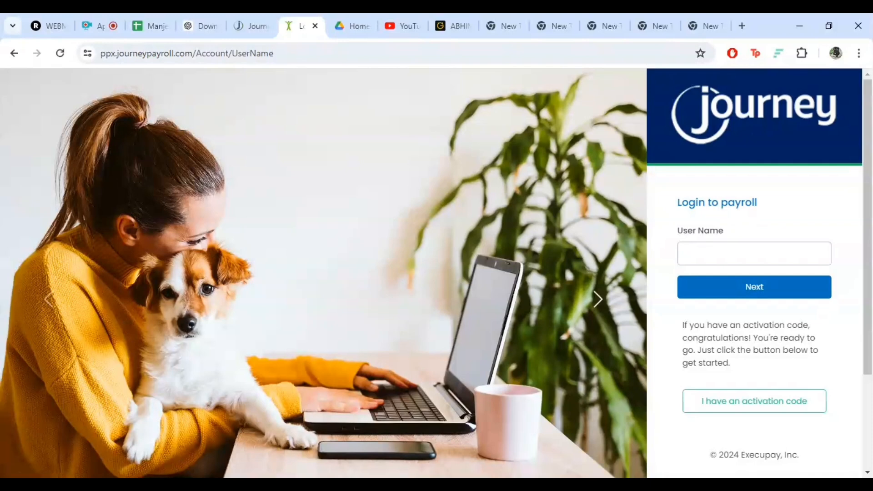
{"action": "left_click", "coordinate": [753, 252]}
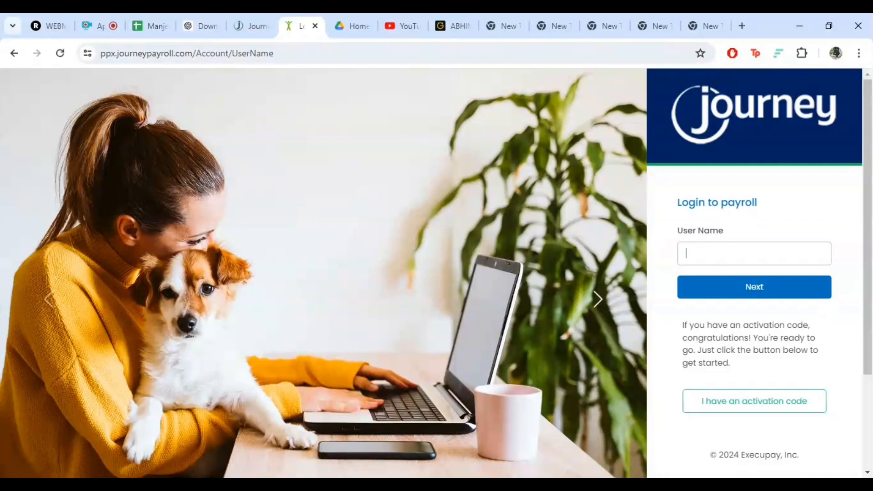